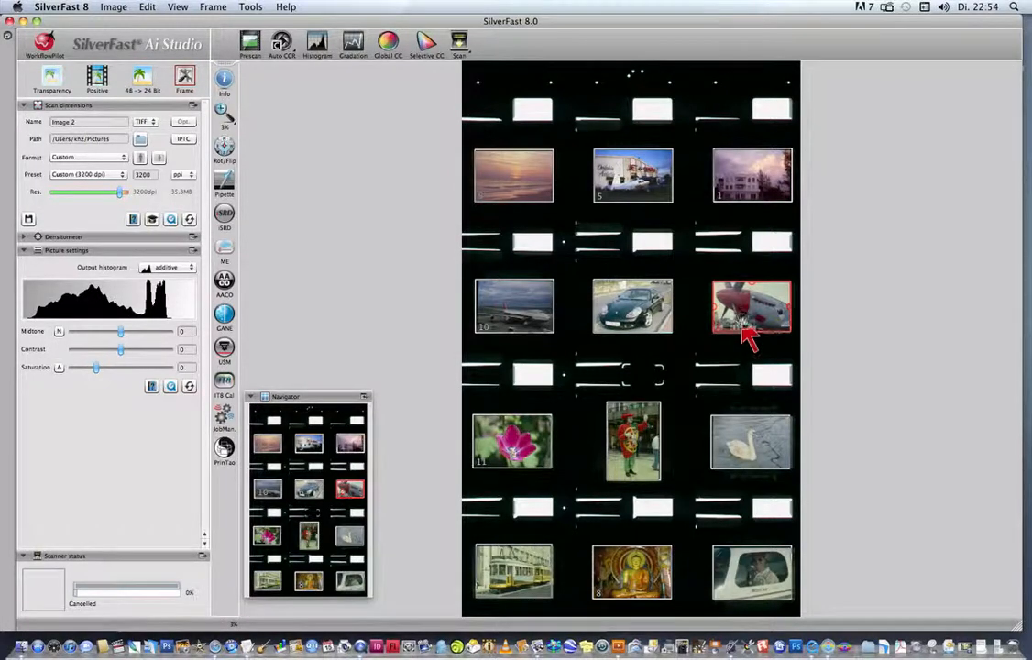
mouse_move(665, 307)
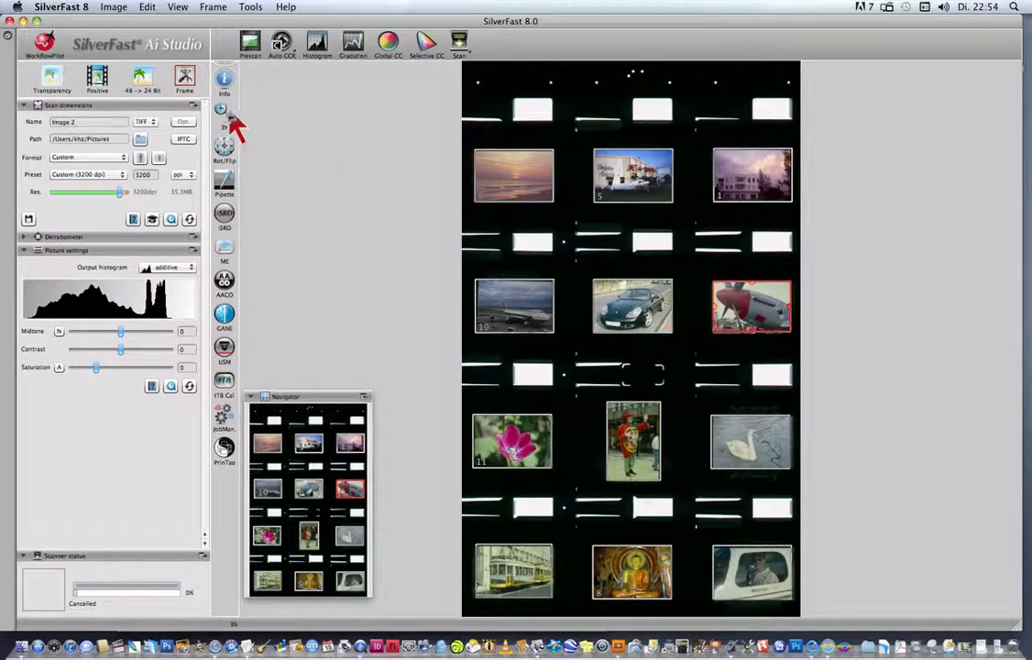
- Zoom into the airplane frame, start its 3200 dpi scan, and preview the tulip slide
double_click(751, 307)
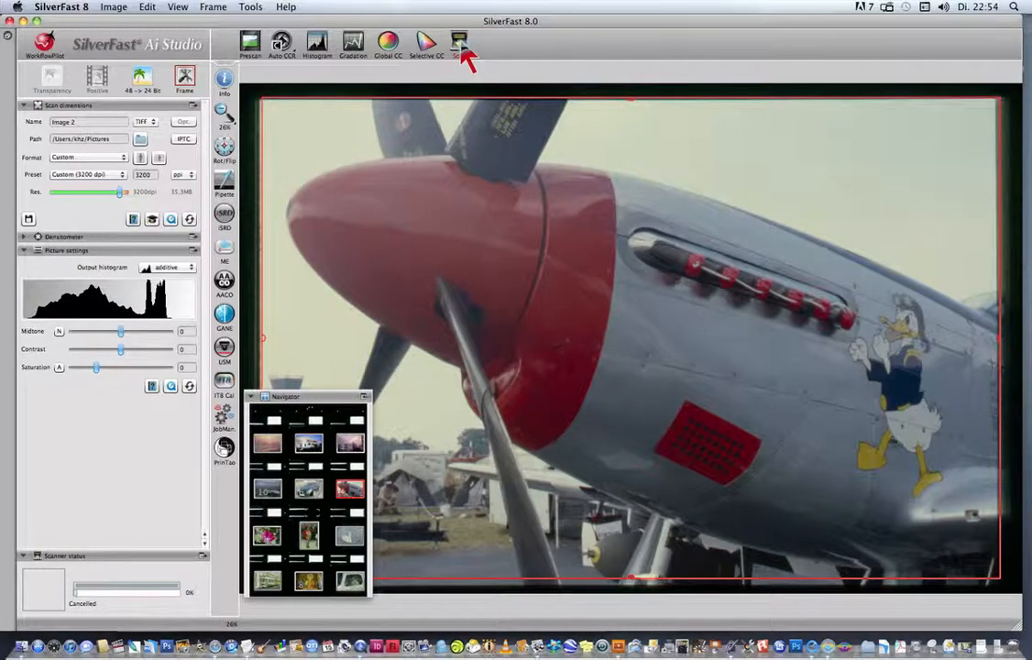
left_click(459, 43)
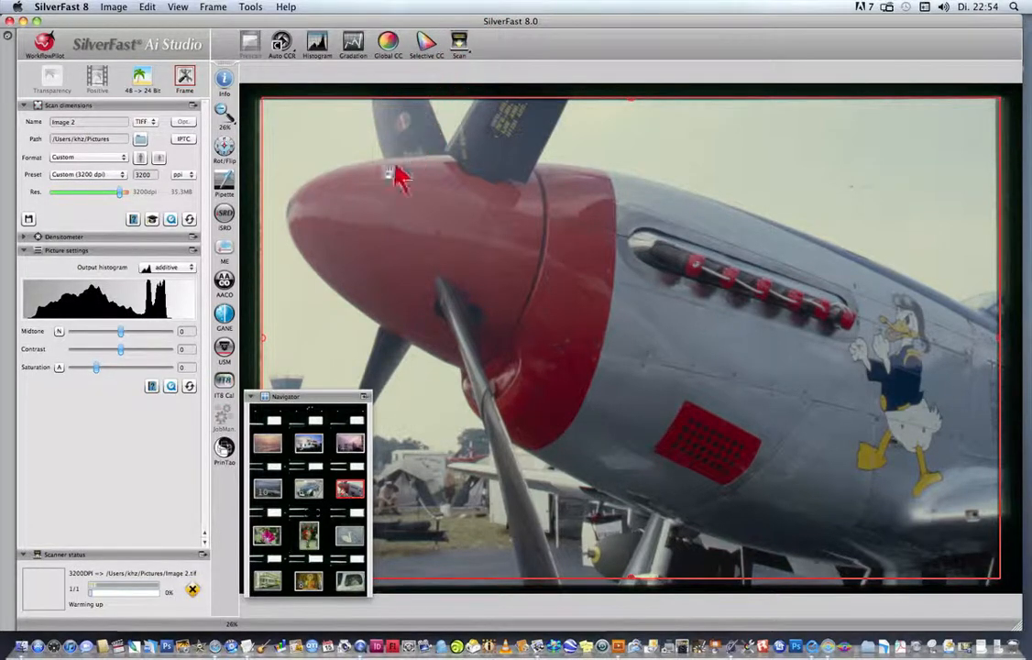
mouse_move(230, 491)
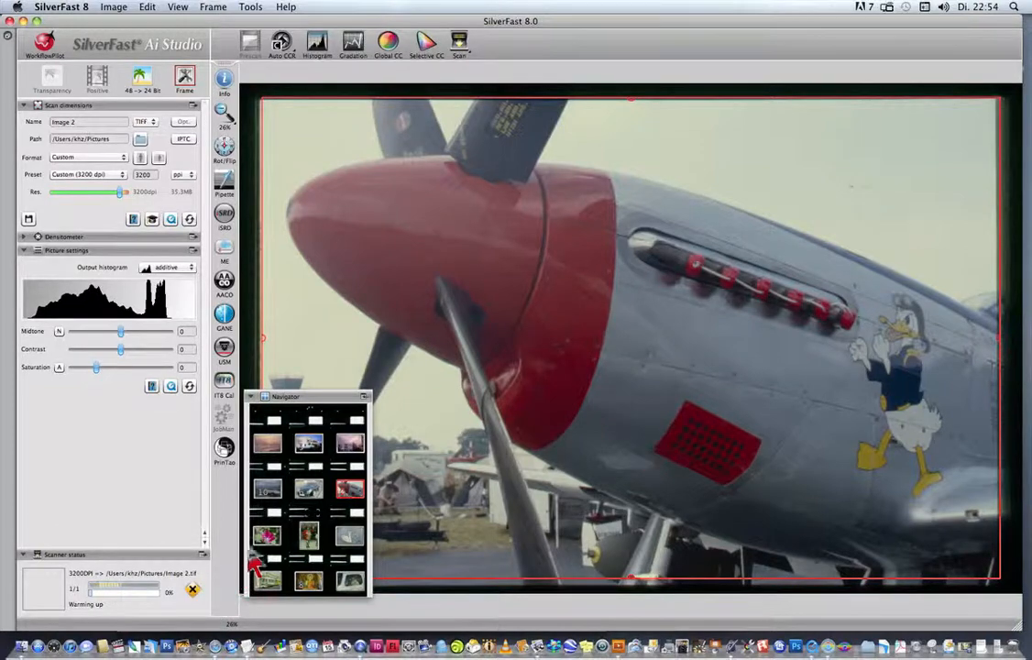
left_click(265, 536)
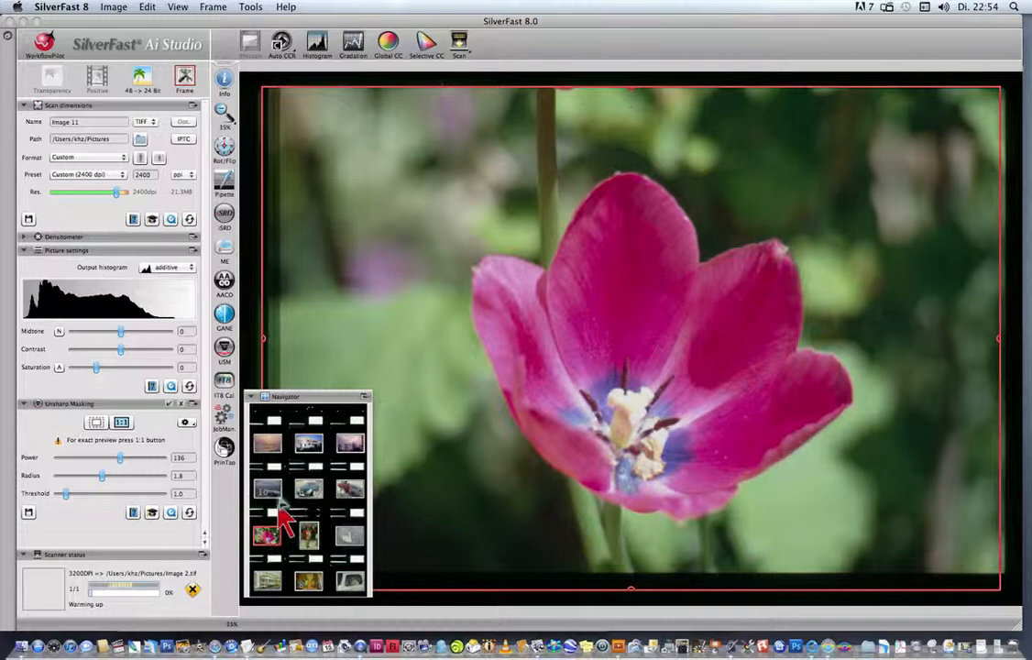
mouse_move(363, 178)
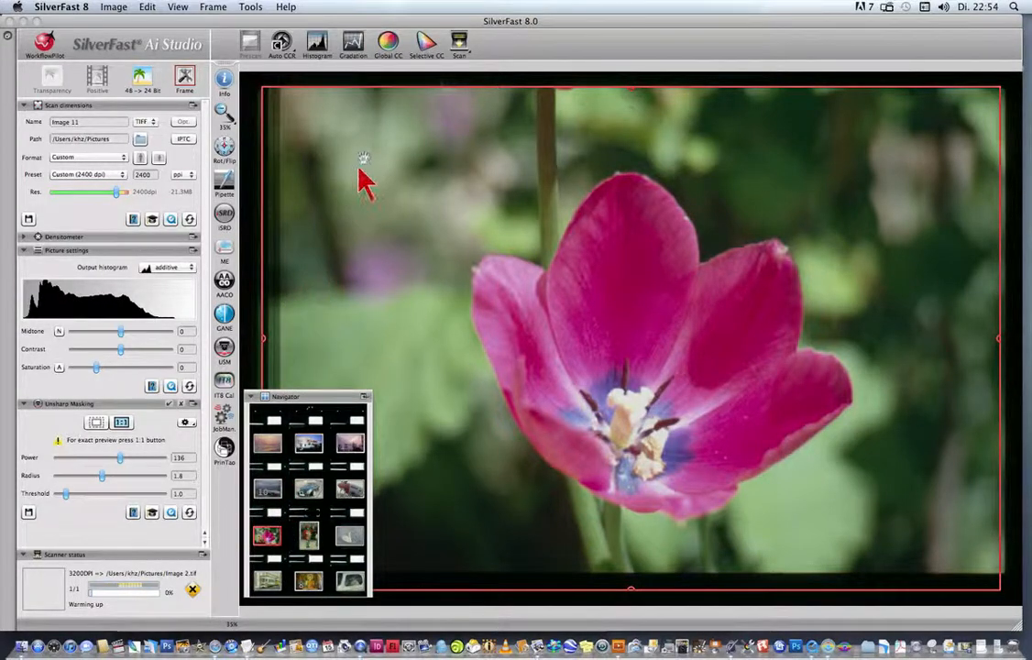
- Shift the magenta hue to -50 so the tulip turns red, then open Gradation and Histogram
left_click(426, 43)
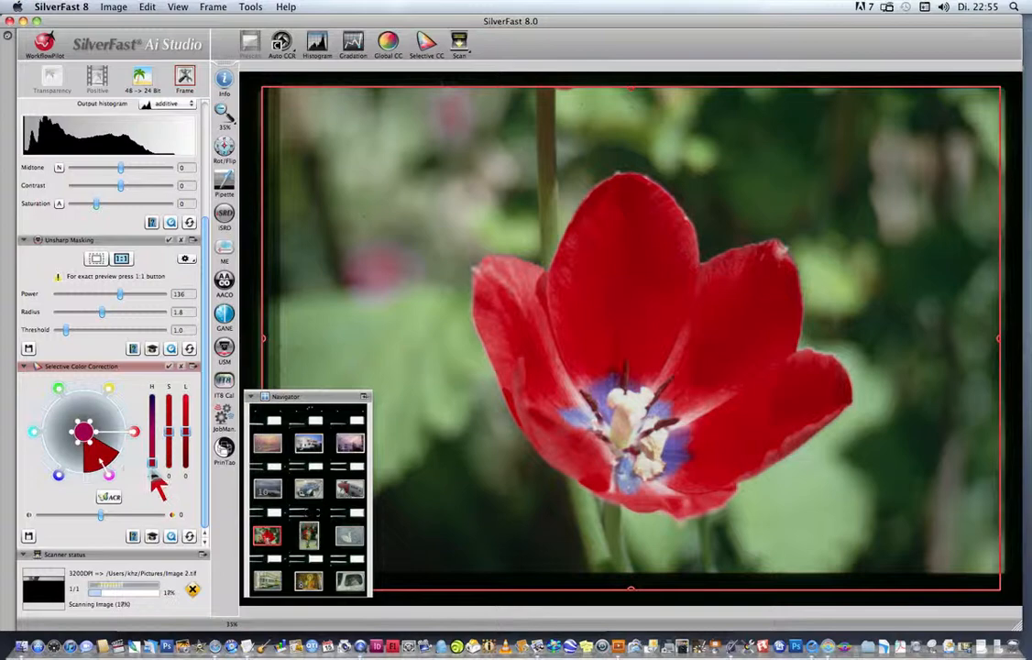
left_click(353, 43)
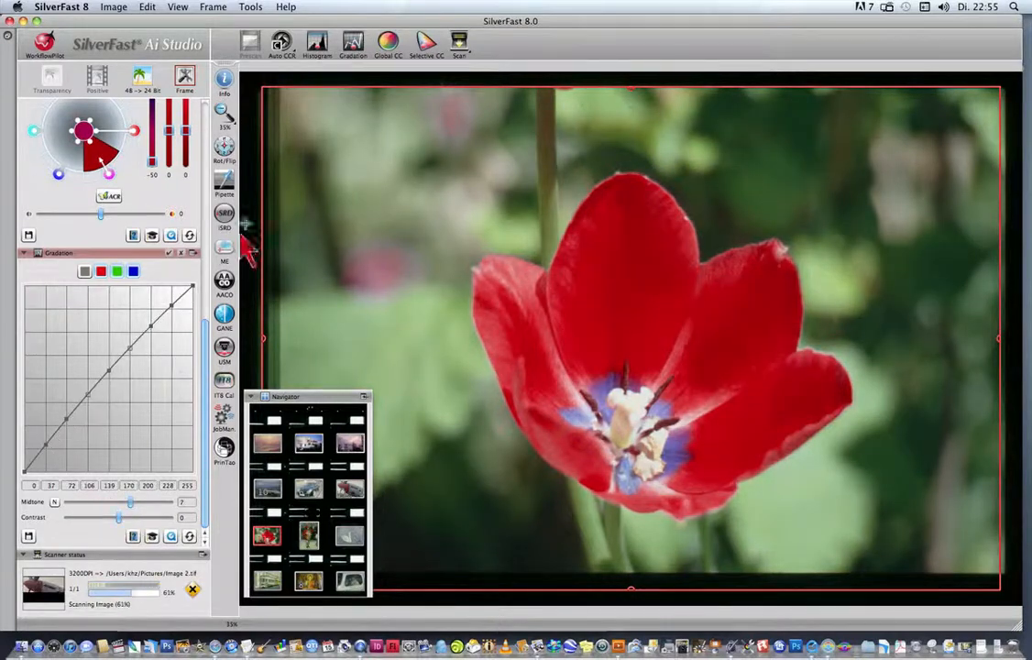
left_click(316, 43)
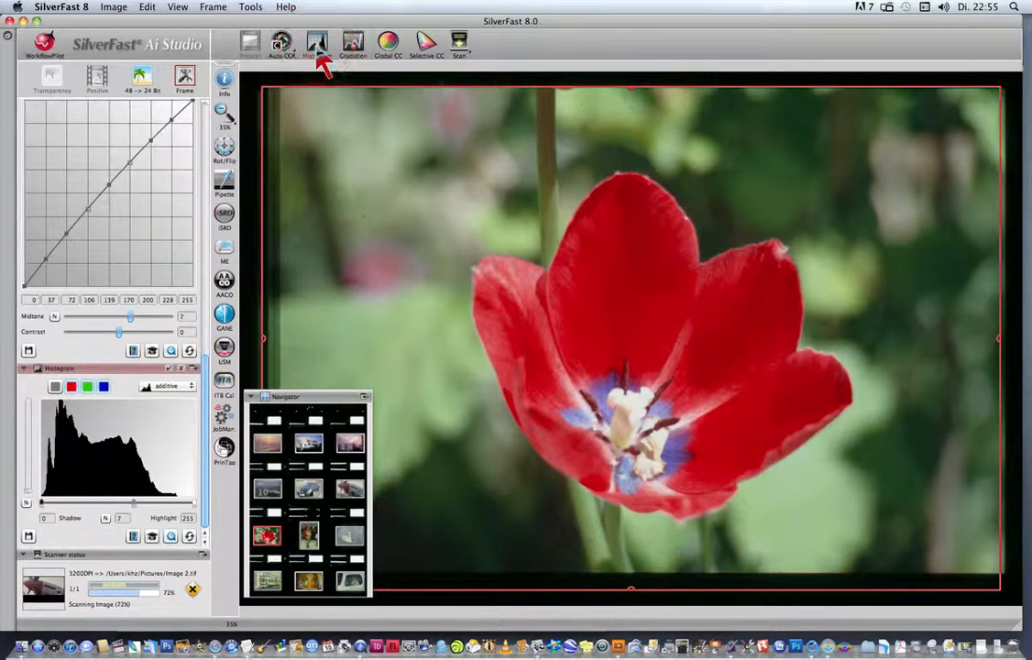